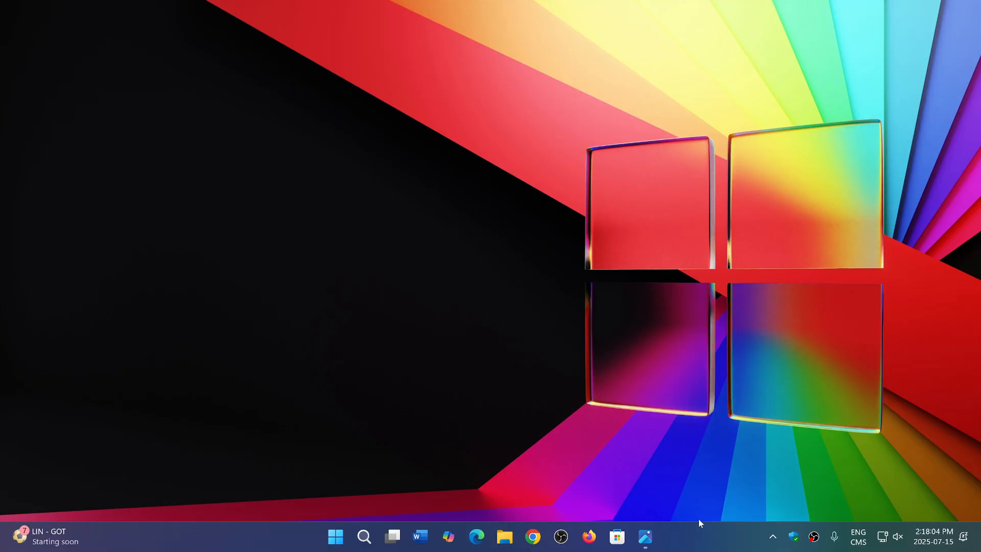
# Launch Task Manager from the taskbar right-click menu and maximize it.
pyautogui.click(645, 537)
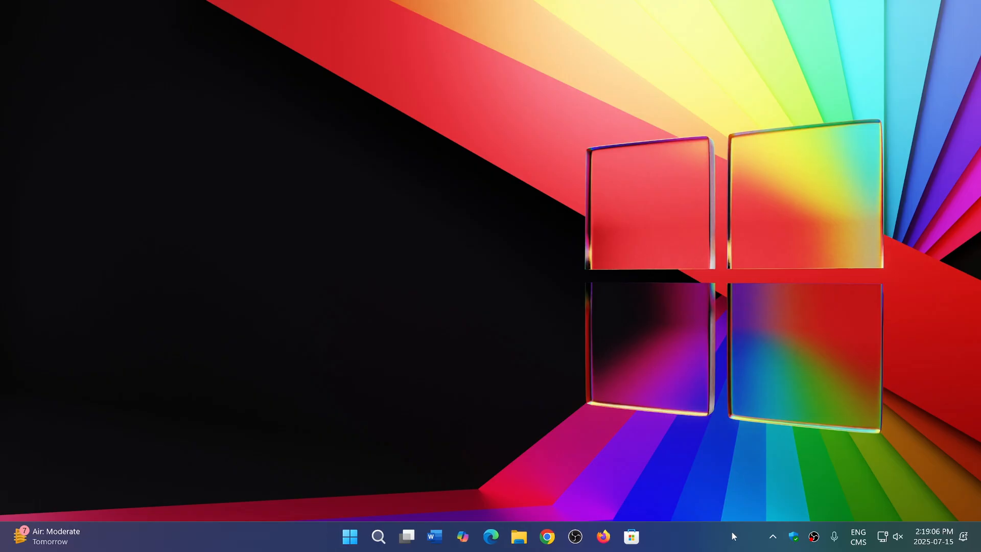
pyautogui.moveTo(682, 495)
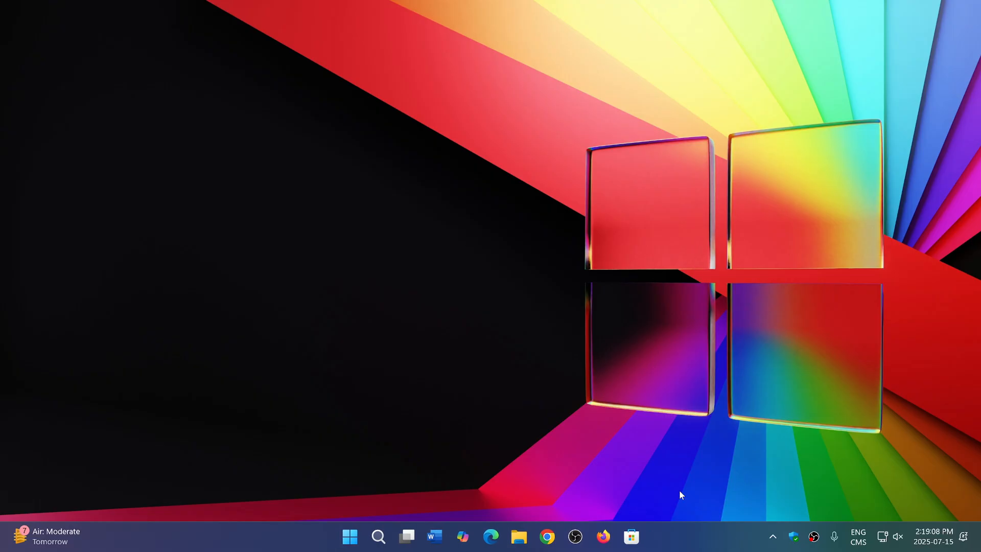
pyautogui.rightClick(350, 537)
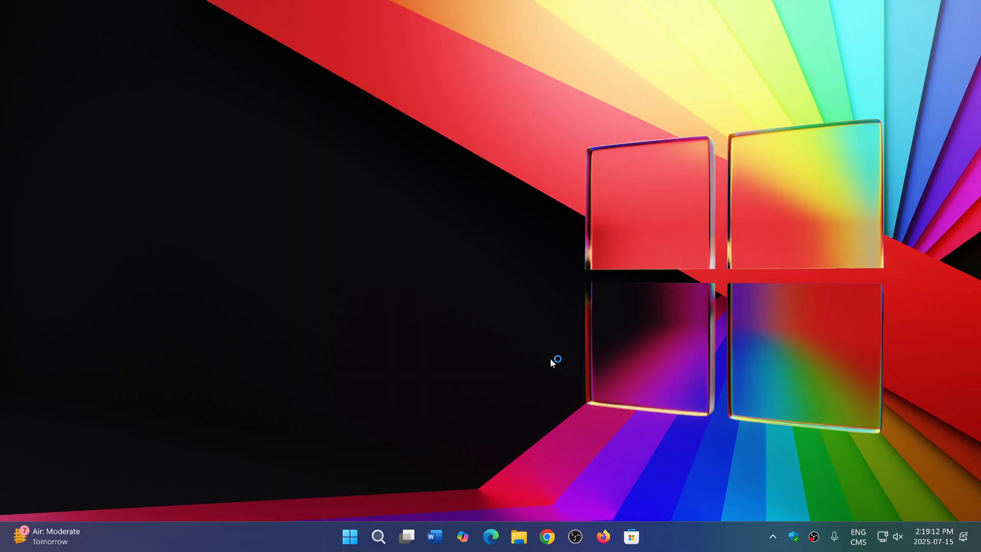
pyautogui.click(645, 537)
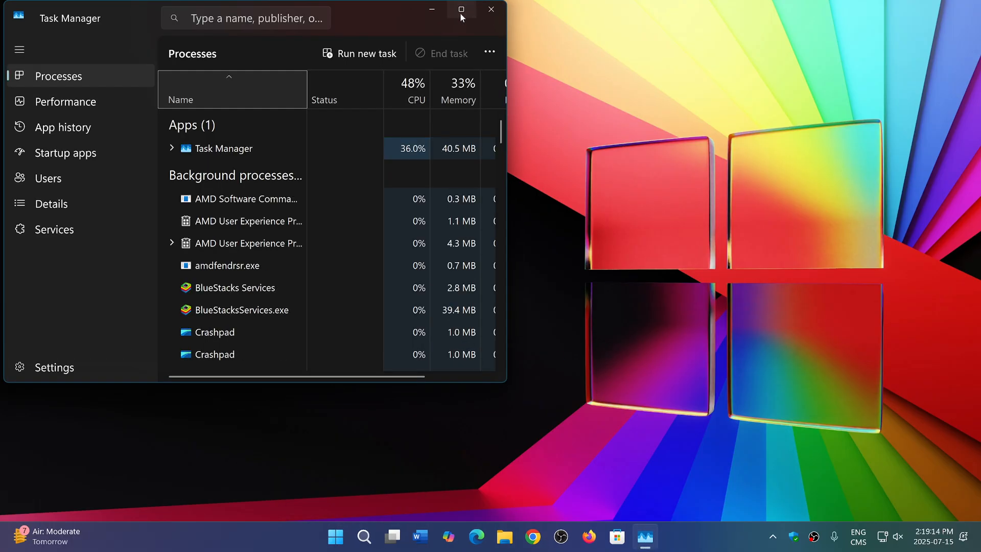
pyautogui.click(461, 9)
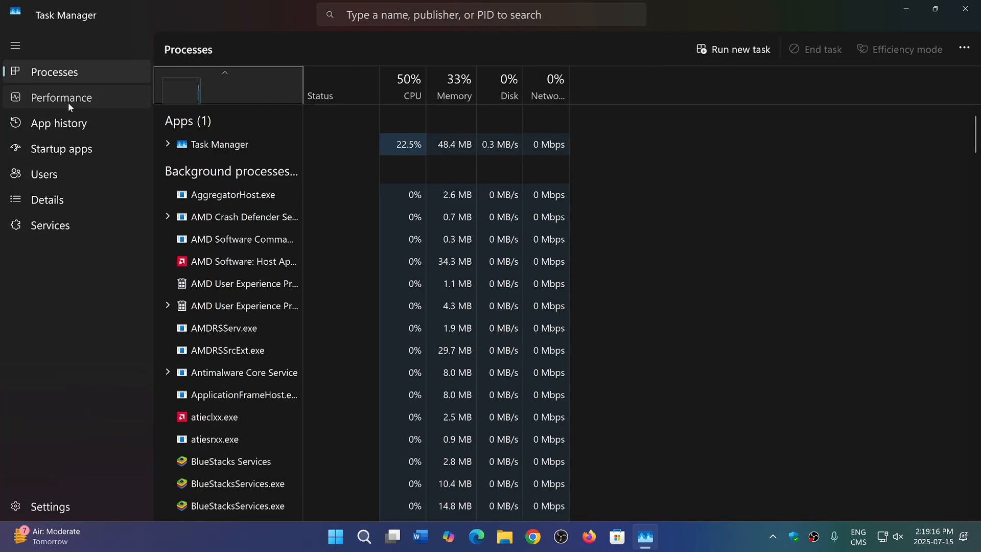
# Switch to the Performance section showing Disk 0 (C:) activity graphs.
pyautogui.click(61, 97)
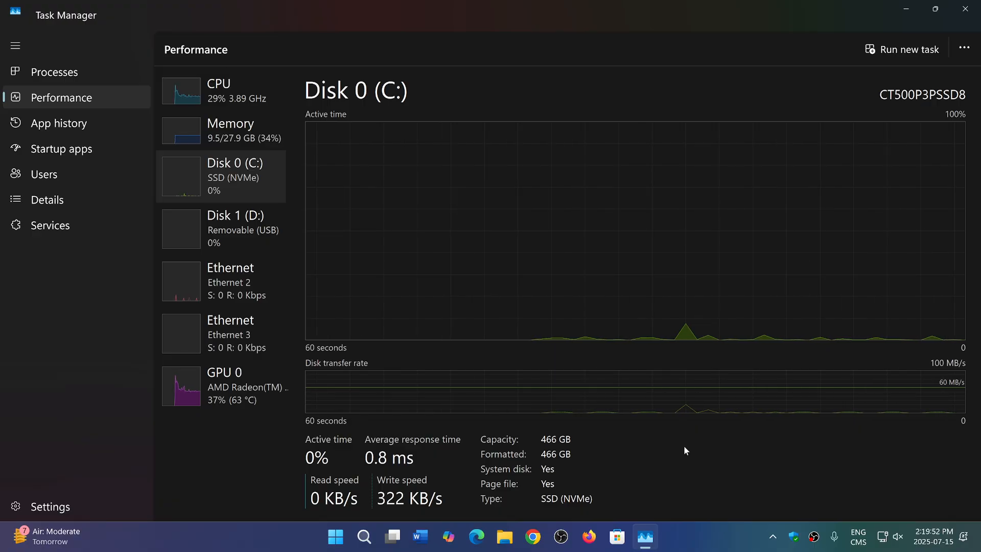
pyautogui.moveTo(494, 277)
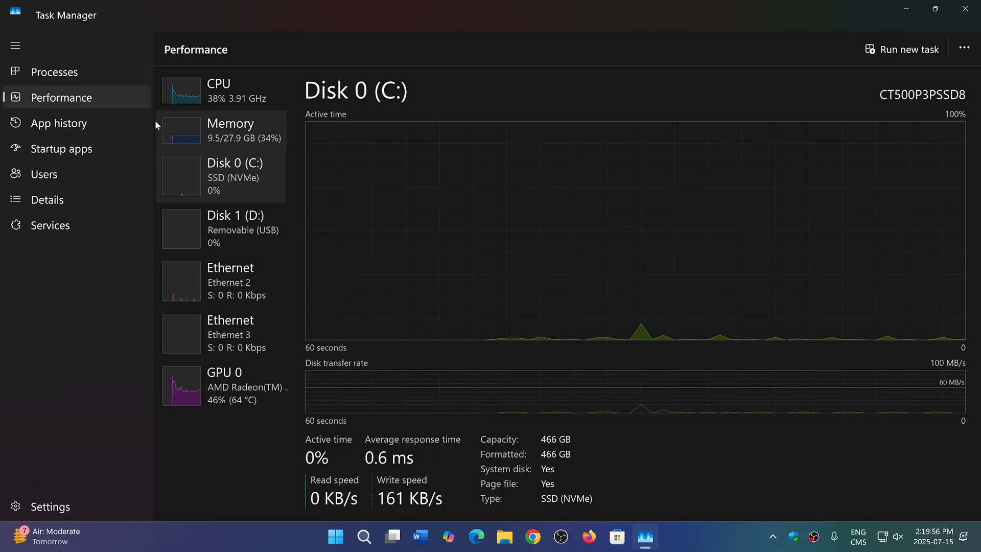
pyautogui.moveTo(556, 263)
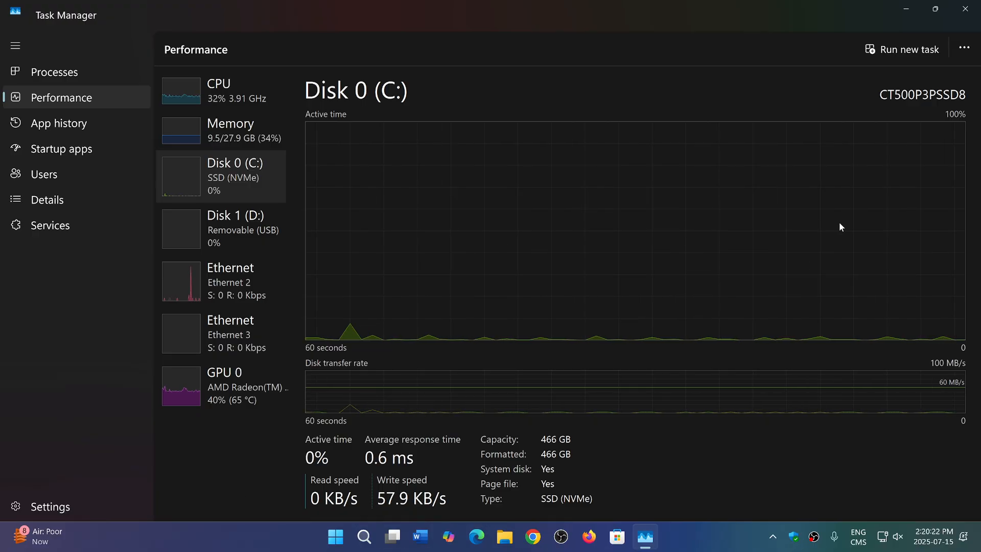
# Close Task Manager with the title-bar X, leaving the desktop clear.
pyautogui.click(963, 9)
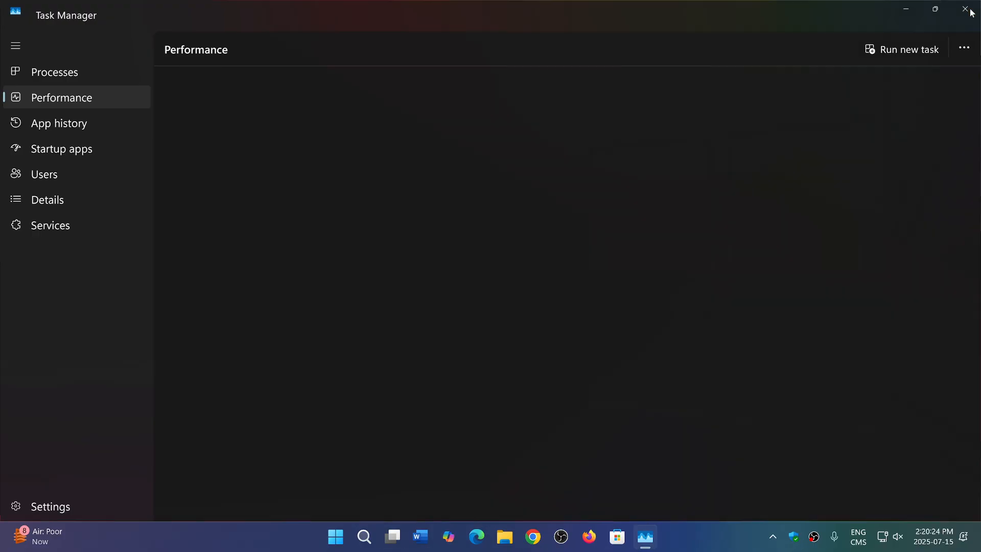
pyautogui.click(966, 10)
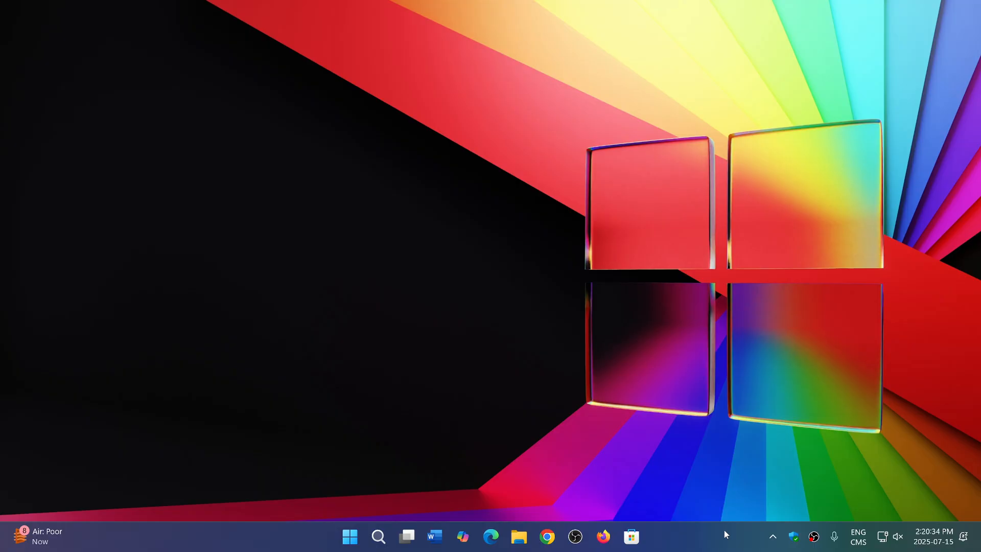
pyautogui.moveTo(354, 322)
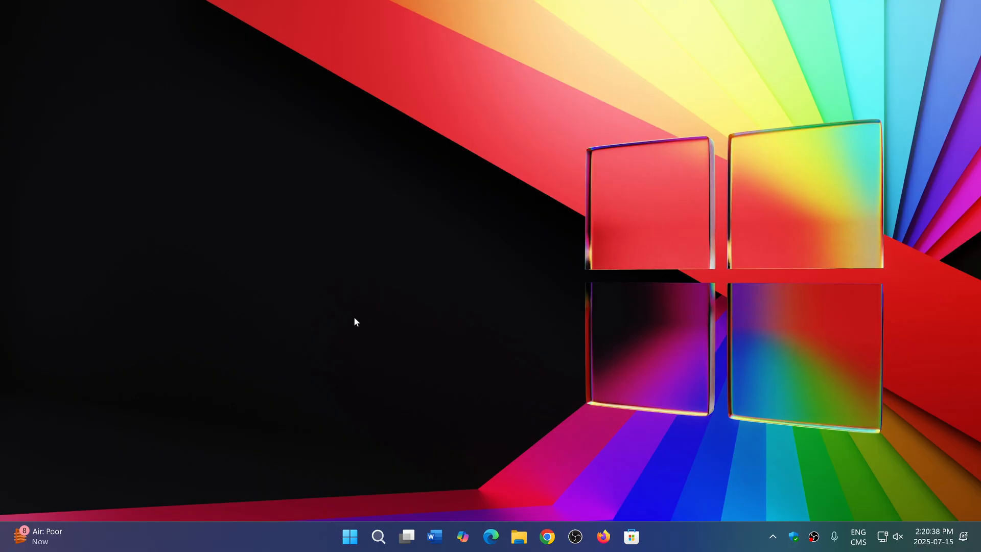
pyautogui.moveTo(756, 345)
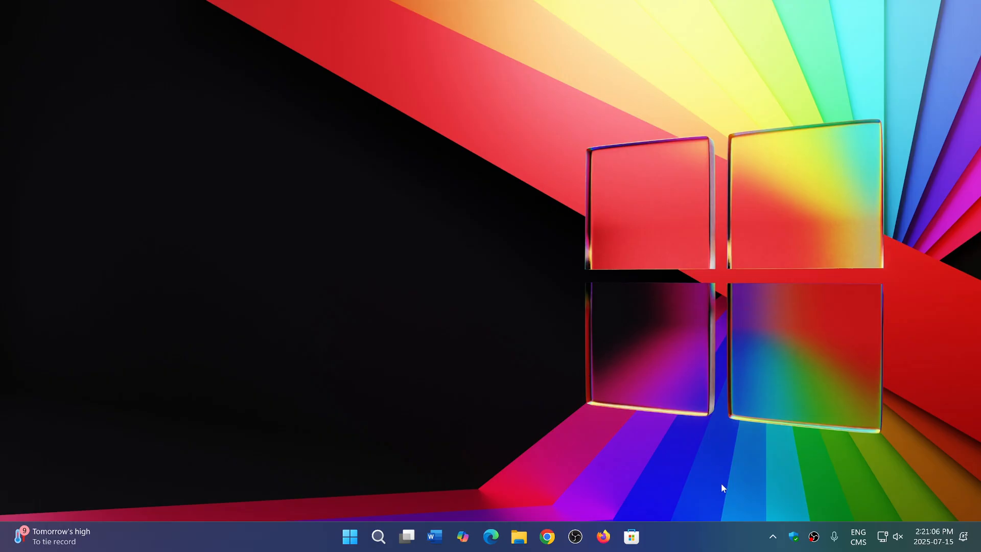
pyautogui.moveTo(706, 537)
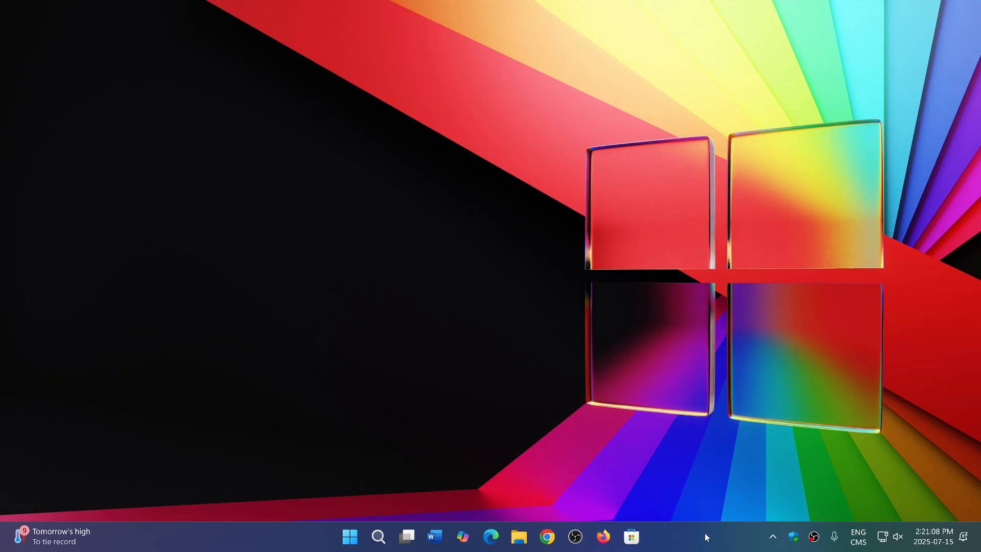